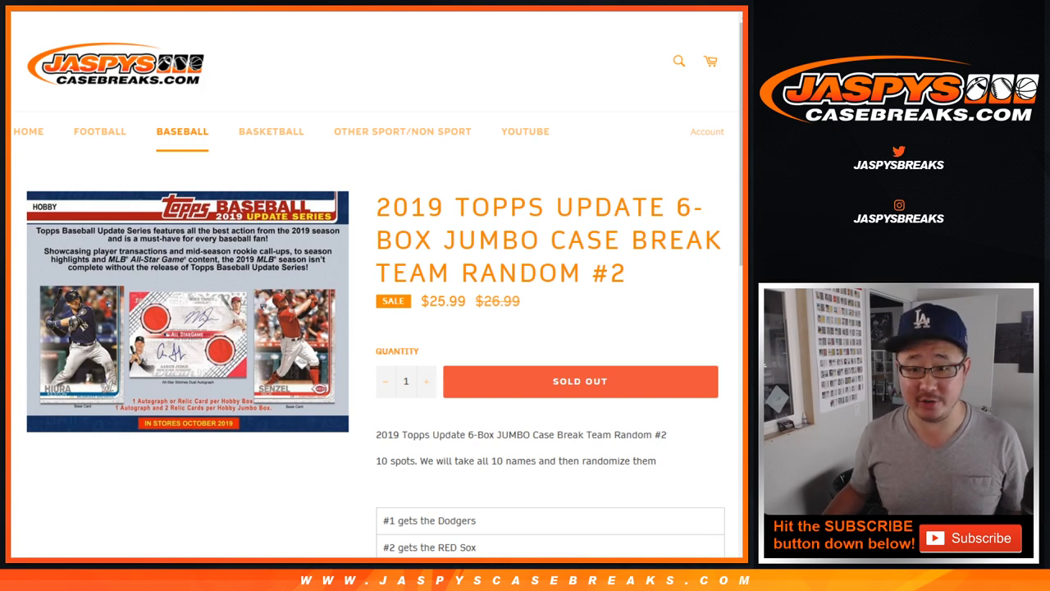
Review the Jaspys Casebreaks table of spots #1 through #10 and their assigned MLB teams.
scroll("down", 3)
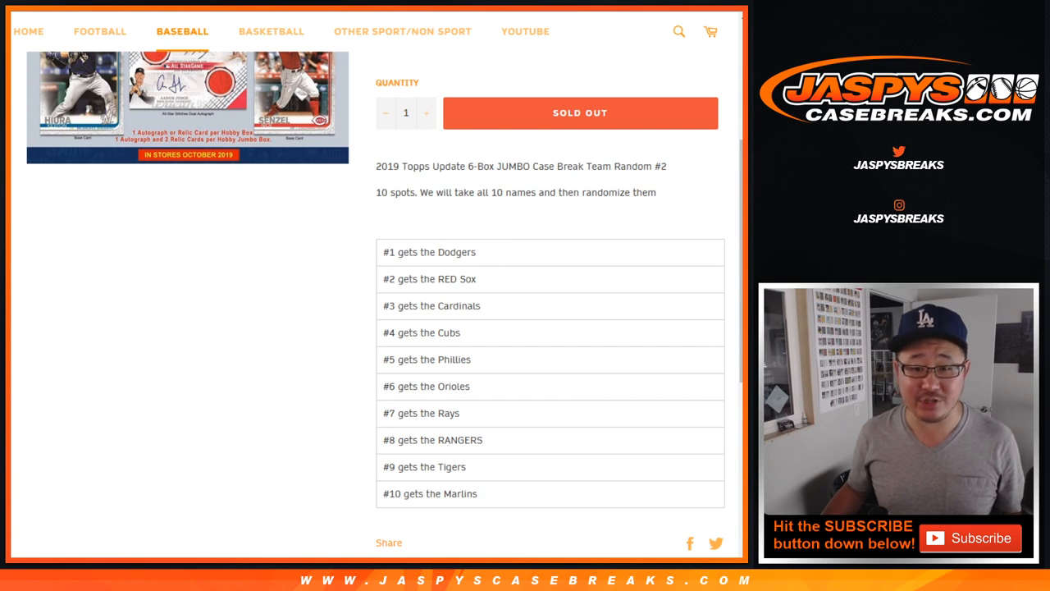
double_click(428, 252)
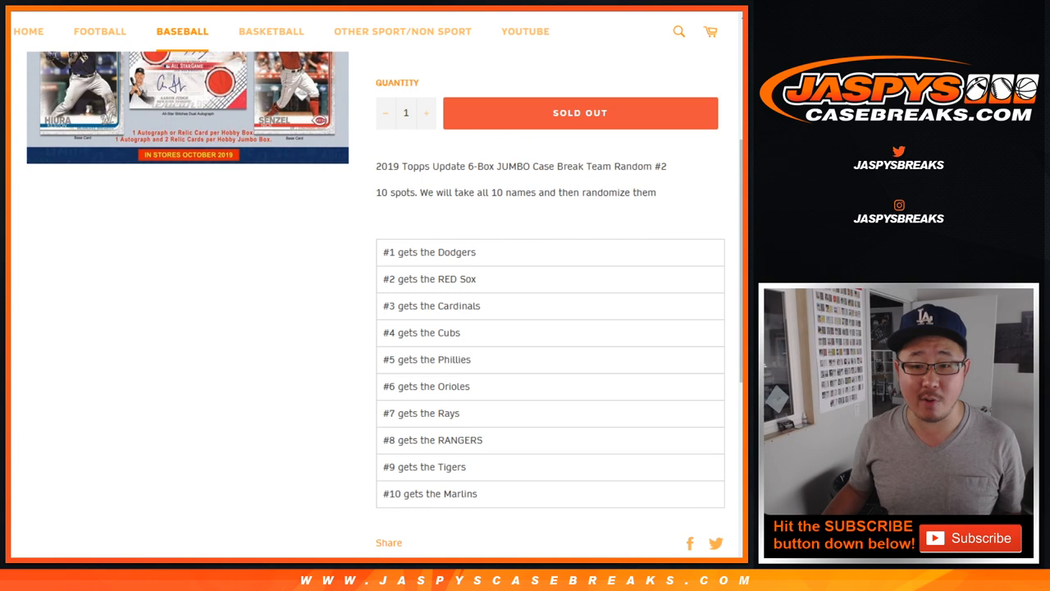
scroll("up", 3)
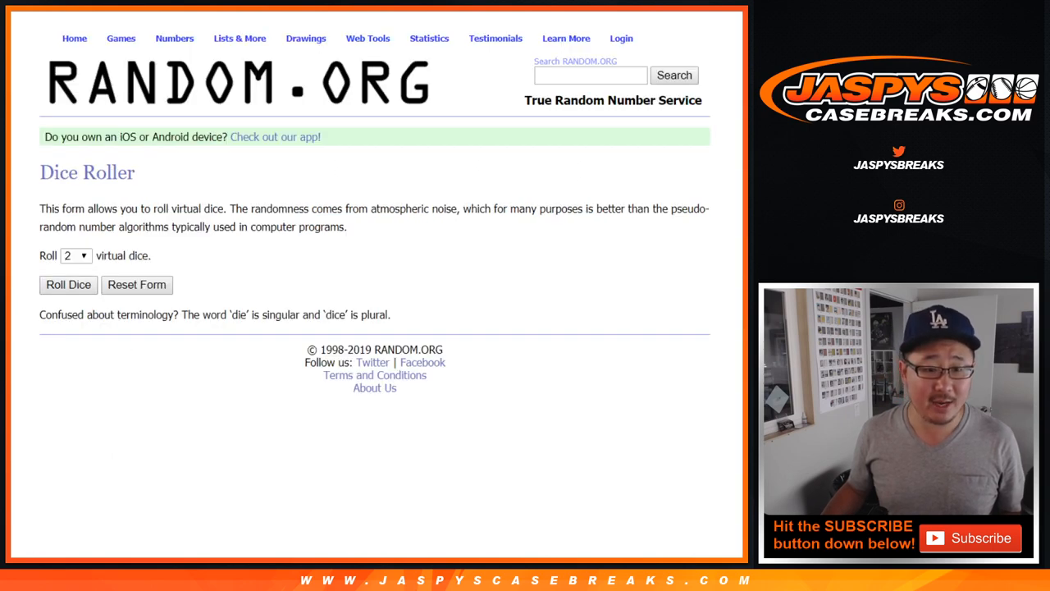
Go to RANDOM.ORG's List Randomizer for shuffling the ten buyer names.
left_click(68, 284)
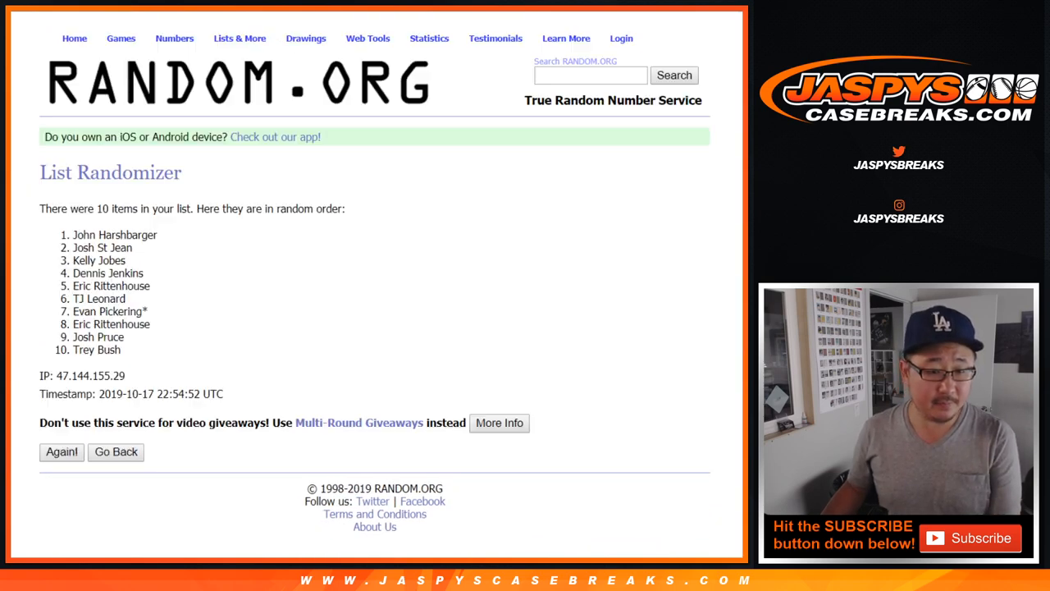
Reshuffle the names through twelve rounds and select the final shuffled list for copying.
left_click(62, 451)
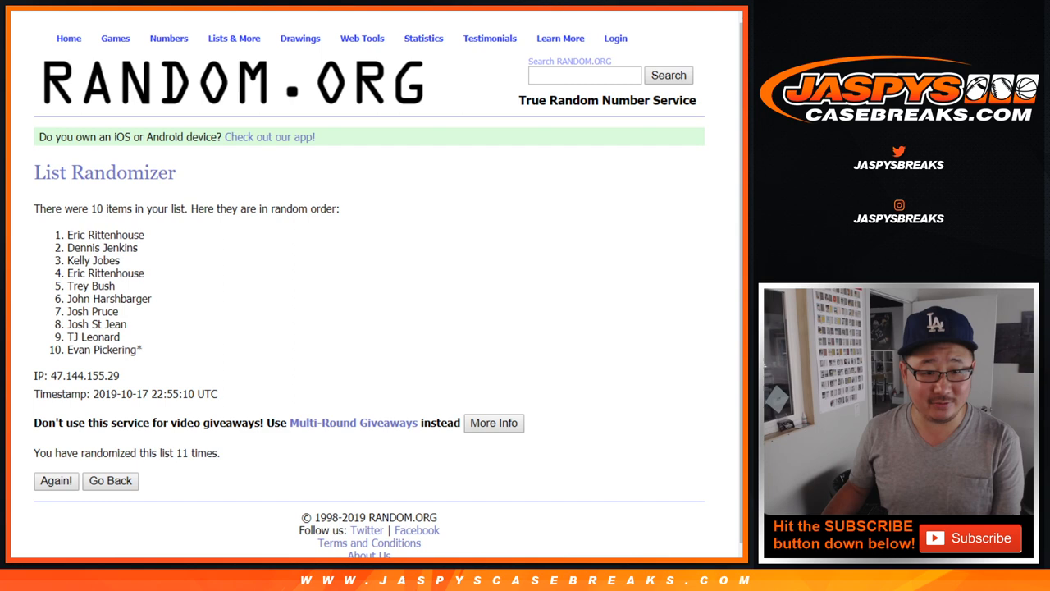
left_click(55, 480)
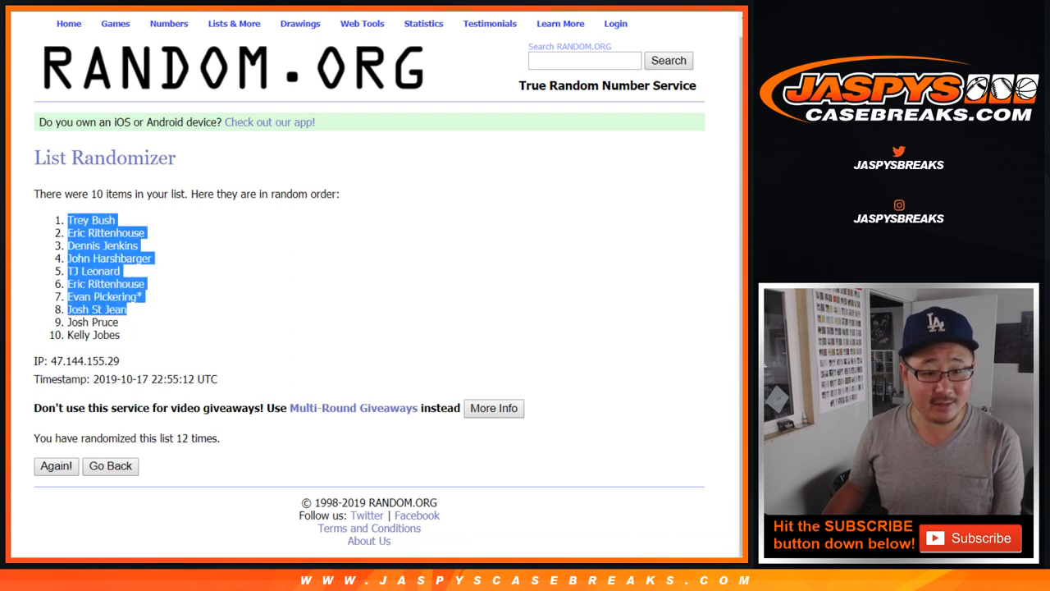
left_click_drag(92, 322, 94, 334)
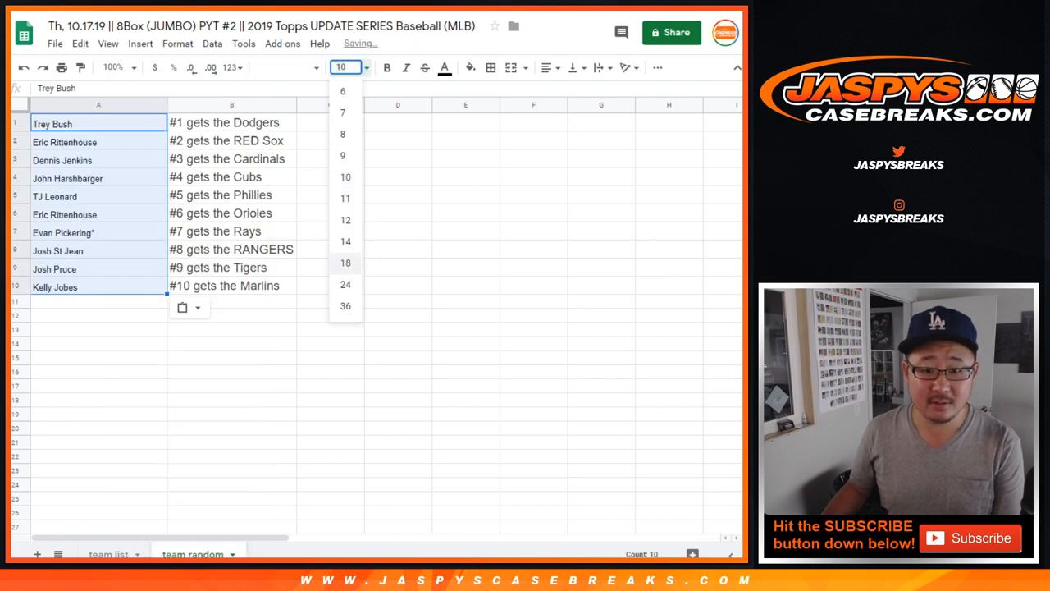
Set the names in A1:A10 to 18 point and review Jenkins–Cardinals, Leonard–Phillies, Rittenhouse–Orioles.
left_click(345, 262)
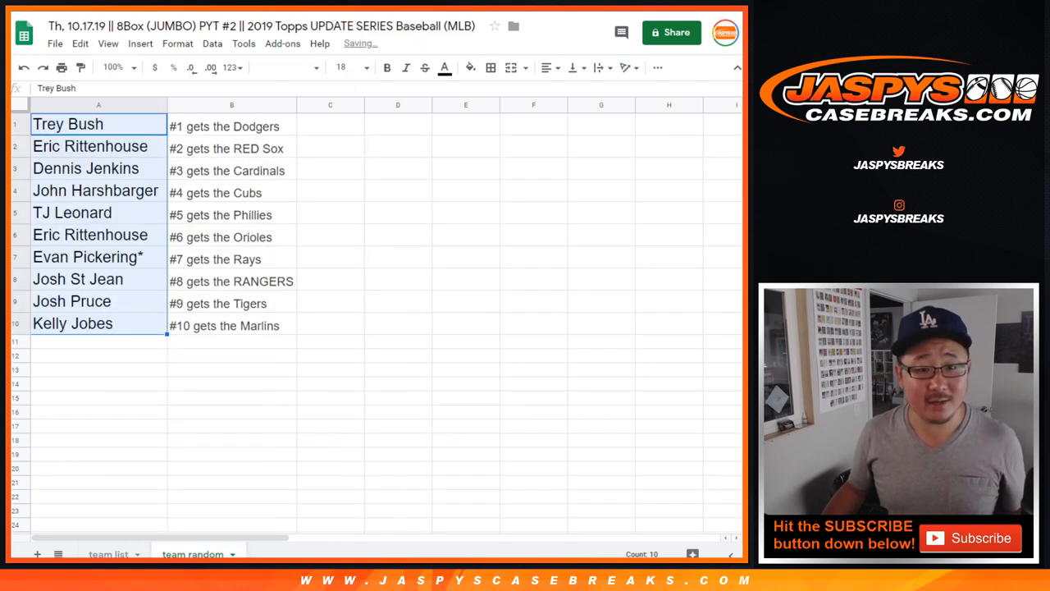
left_click(85, 168)
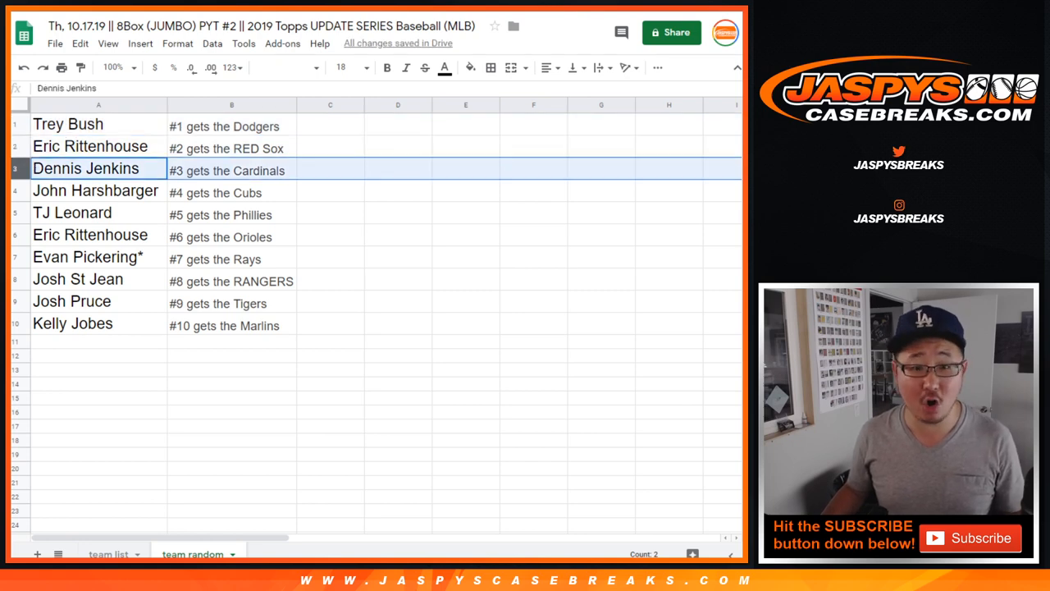
left_click(72, 213)
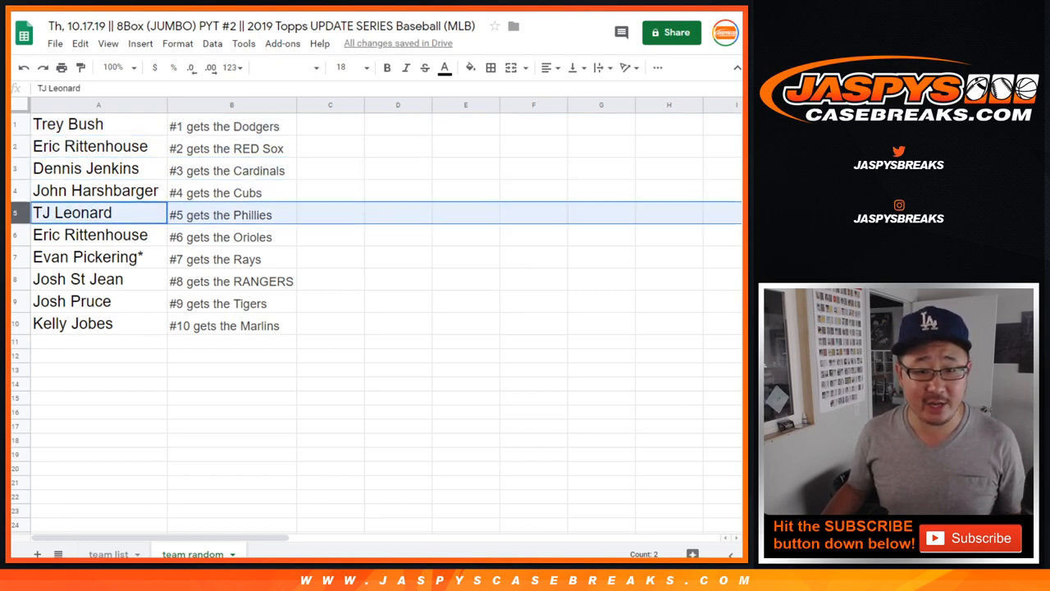
left_click(91, 234)
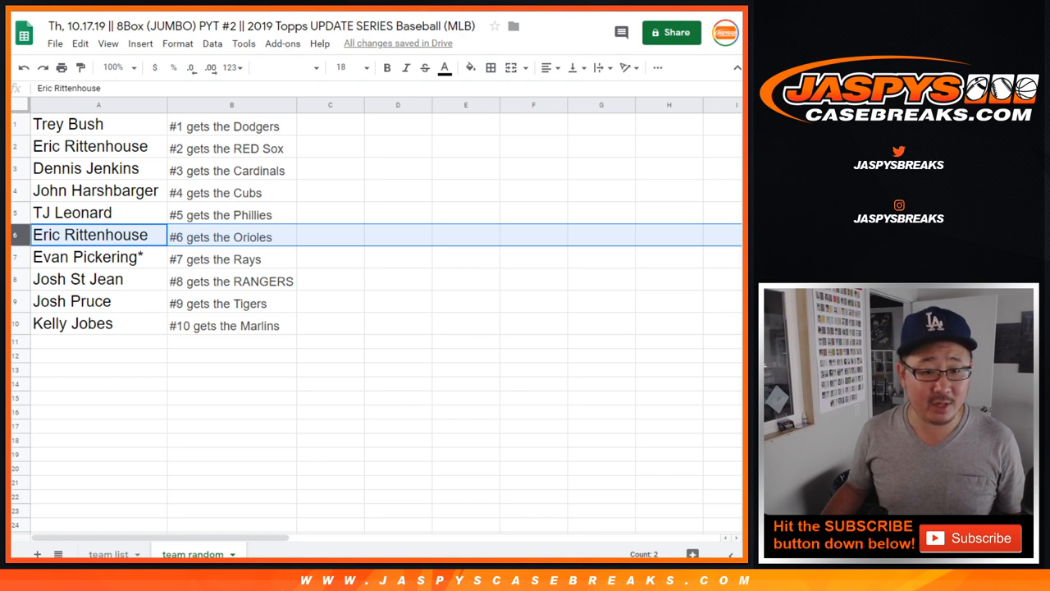
Review the remaining pairings: Pickering–Rays, Pruce–Tigers and Kelly Jobes–Marlins.
left_click(98, 257)
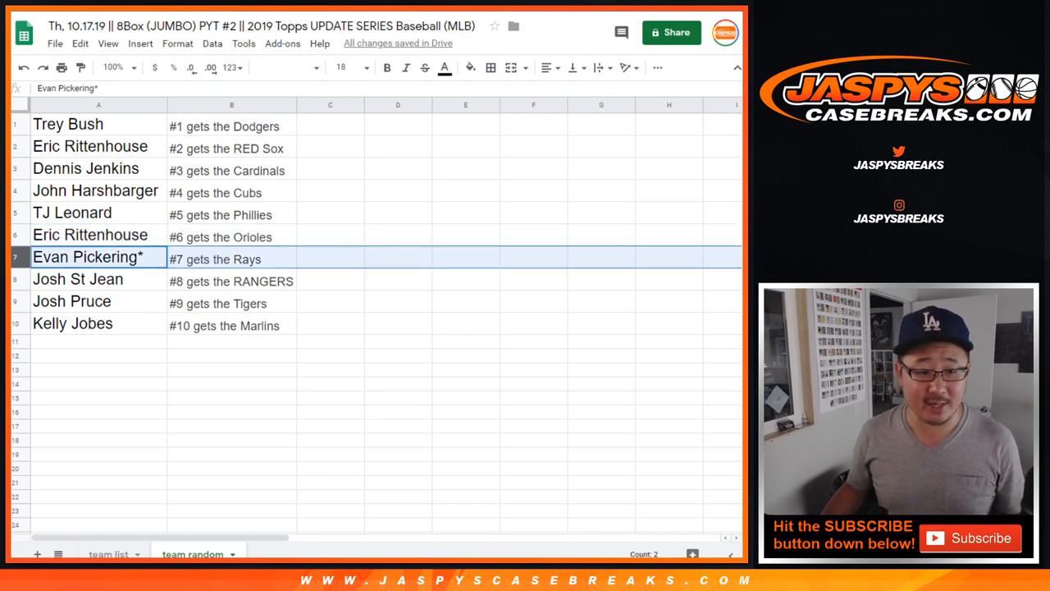
left_click(72, 301)
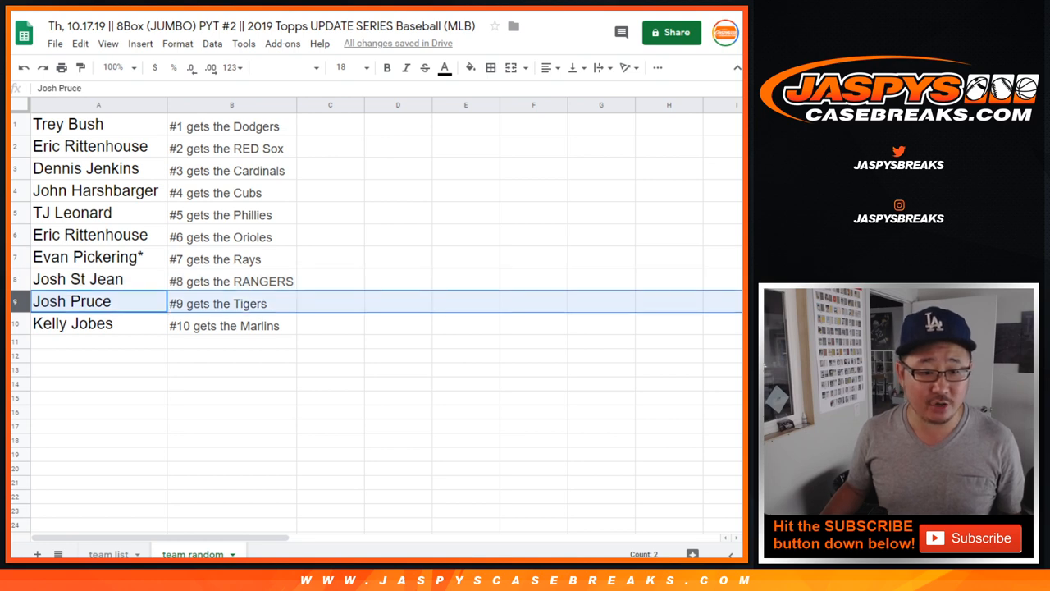
left_click(72, 323)
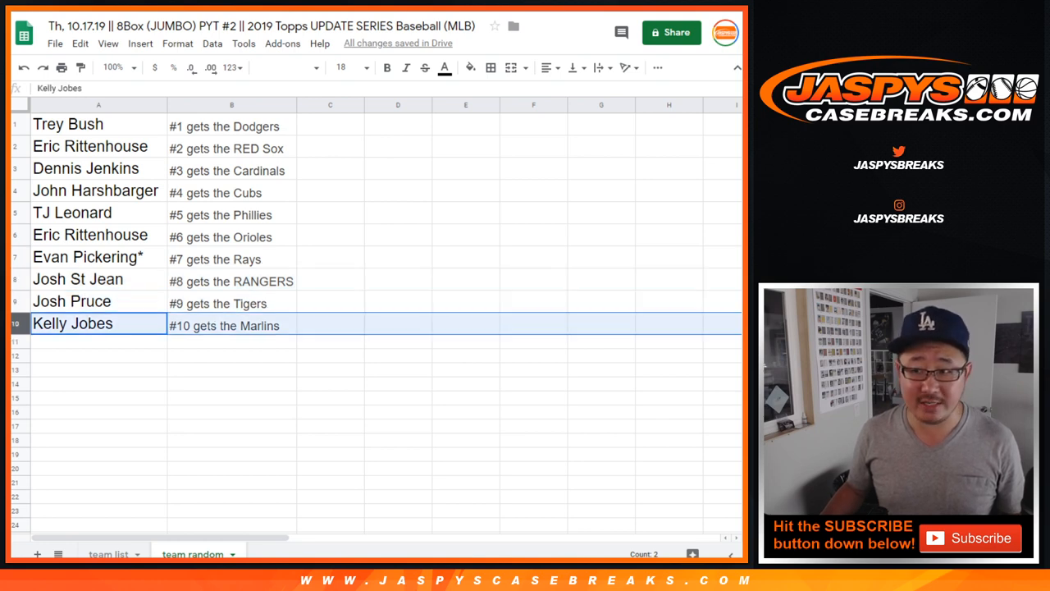